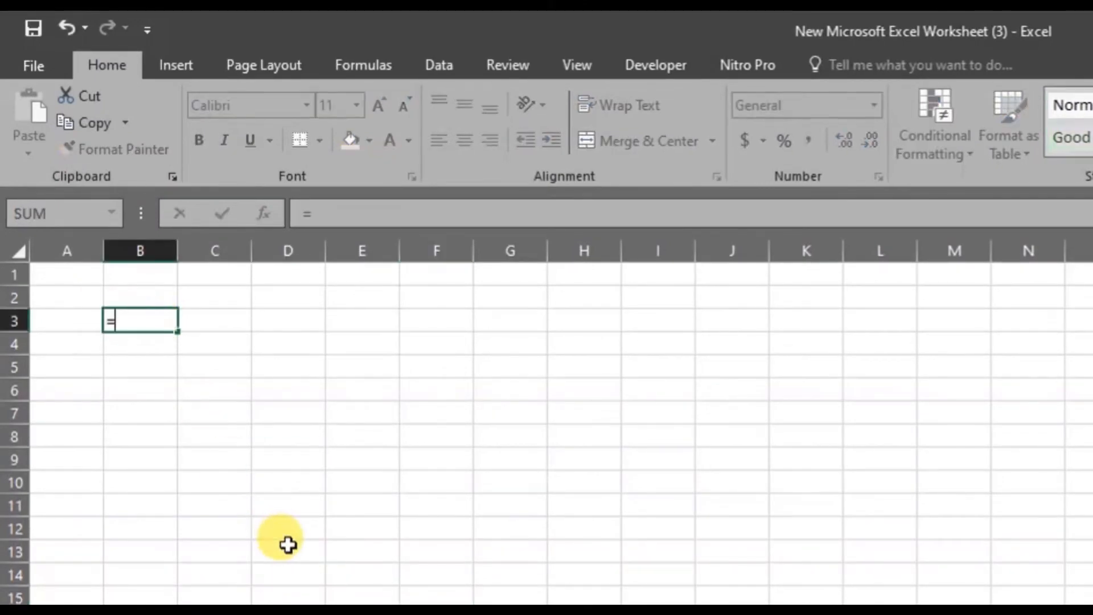
Enter =xlookup in B3, see that no autocomplete suggestion appears, and cancel the entry
text(xlook)
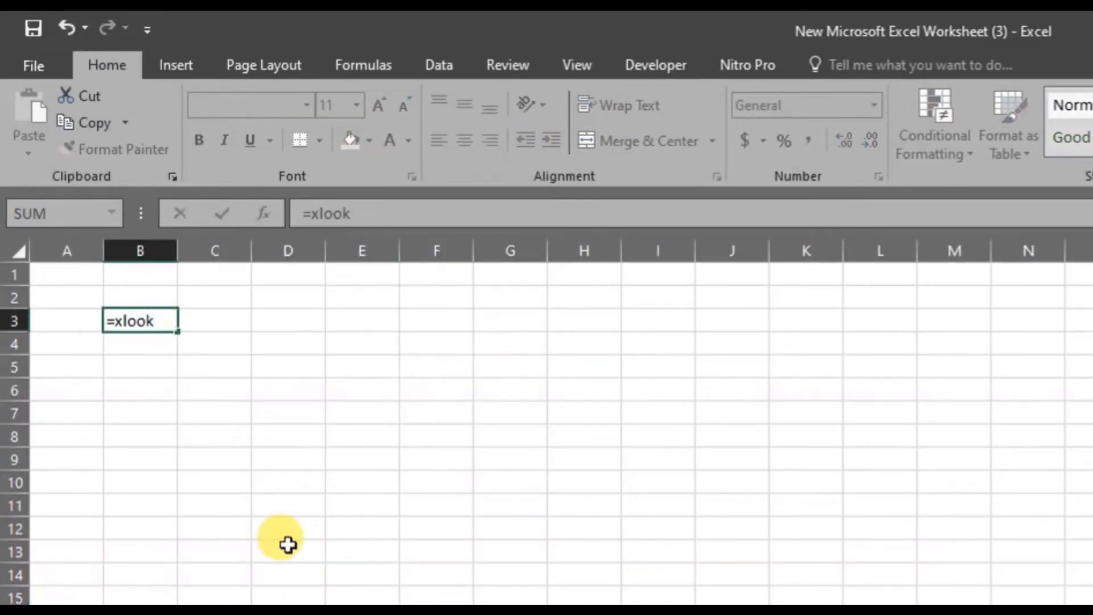
text(up)
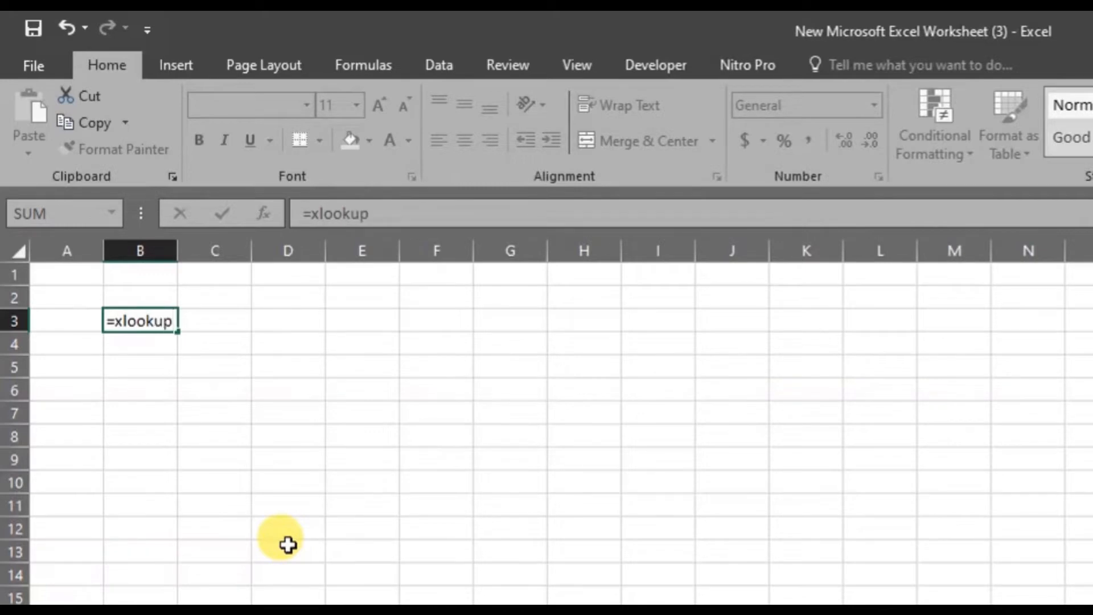
key(Escape)
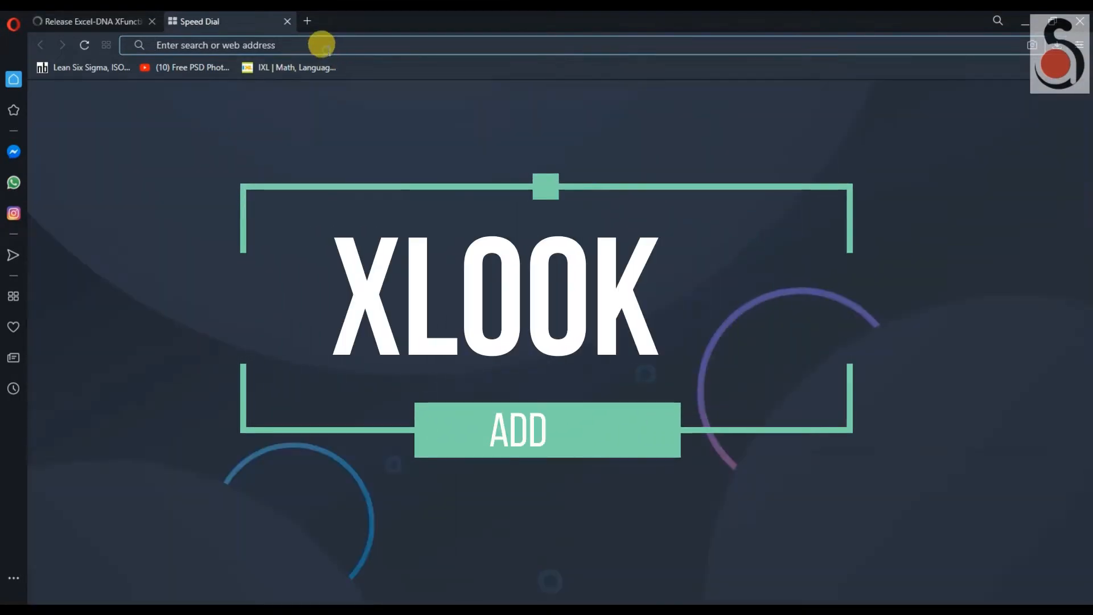
Download ExcelDna.XFunctions64.xll from the Assets of the XFunctions v0.2-alpha GitHub release
click(286, 21)
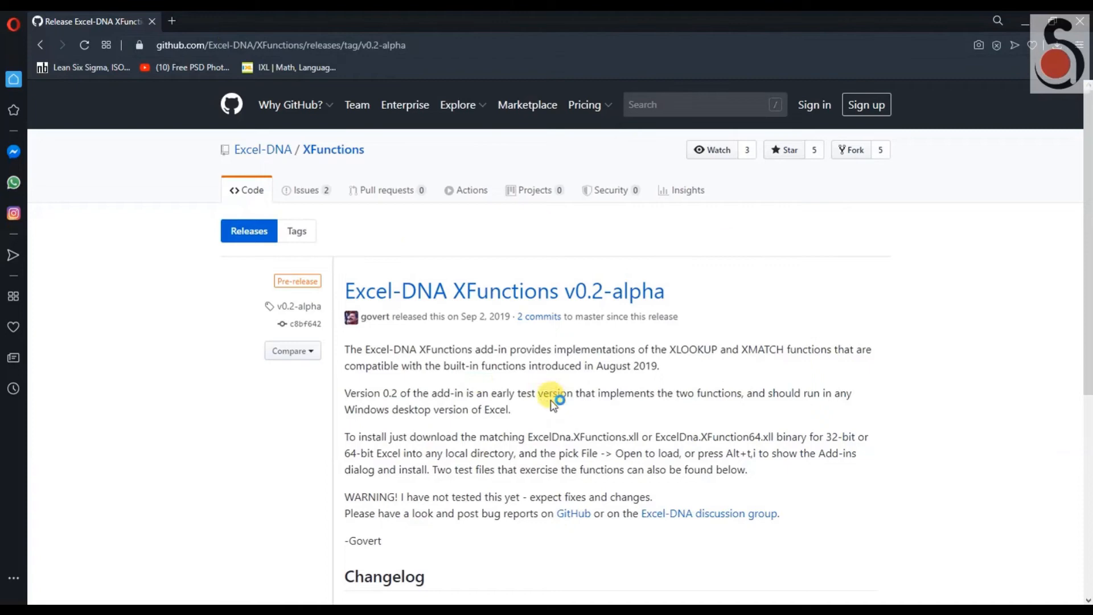
click(279, 44)
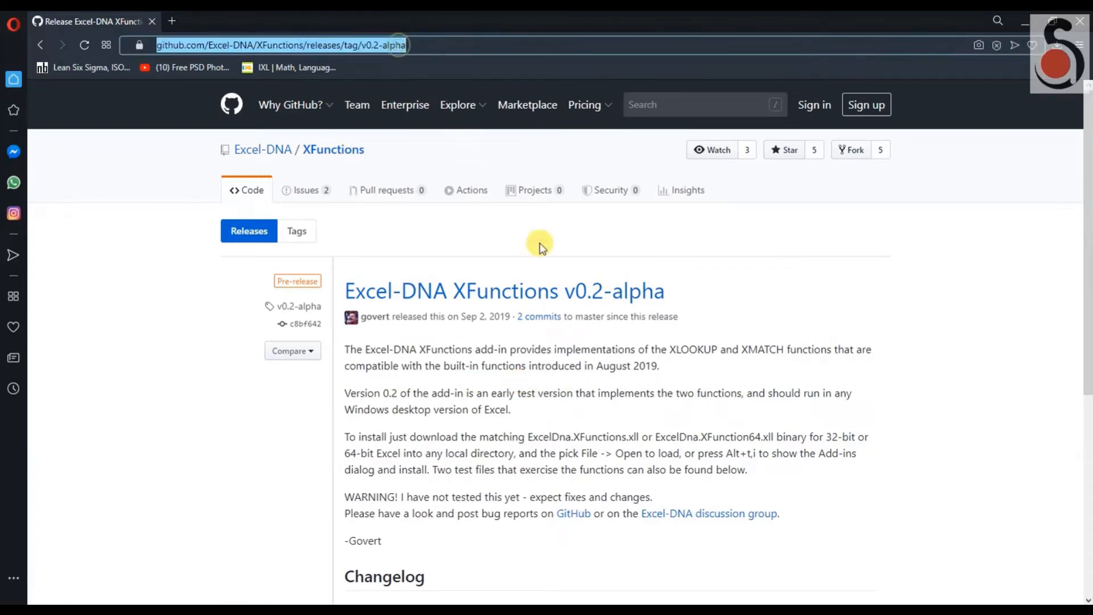
click(503, 291)
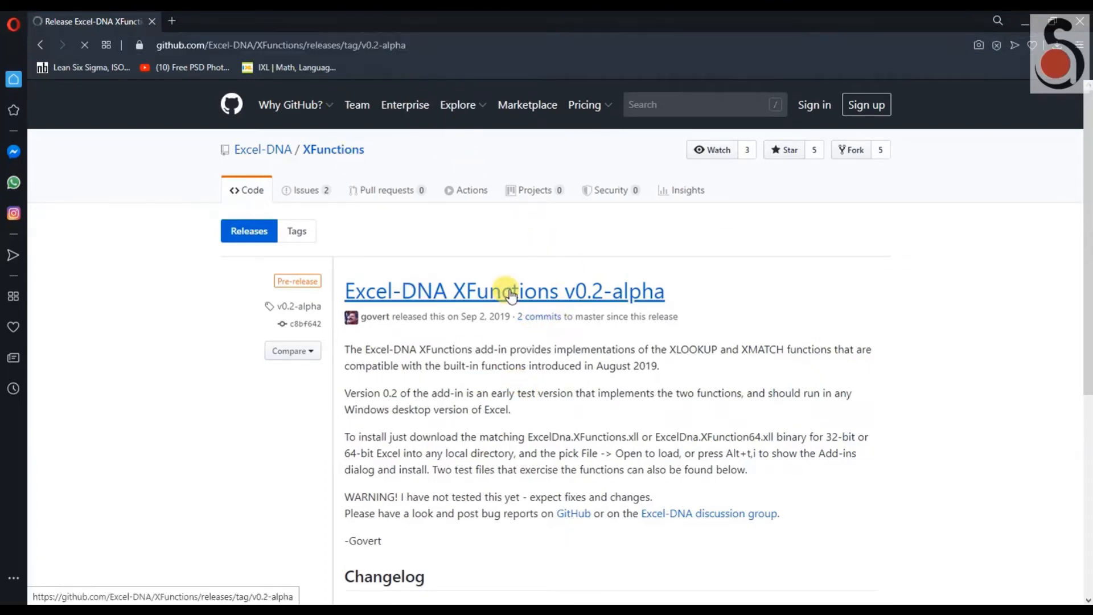
scroll(down, 3)
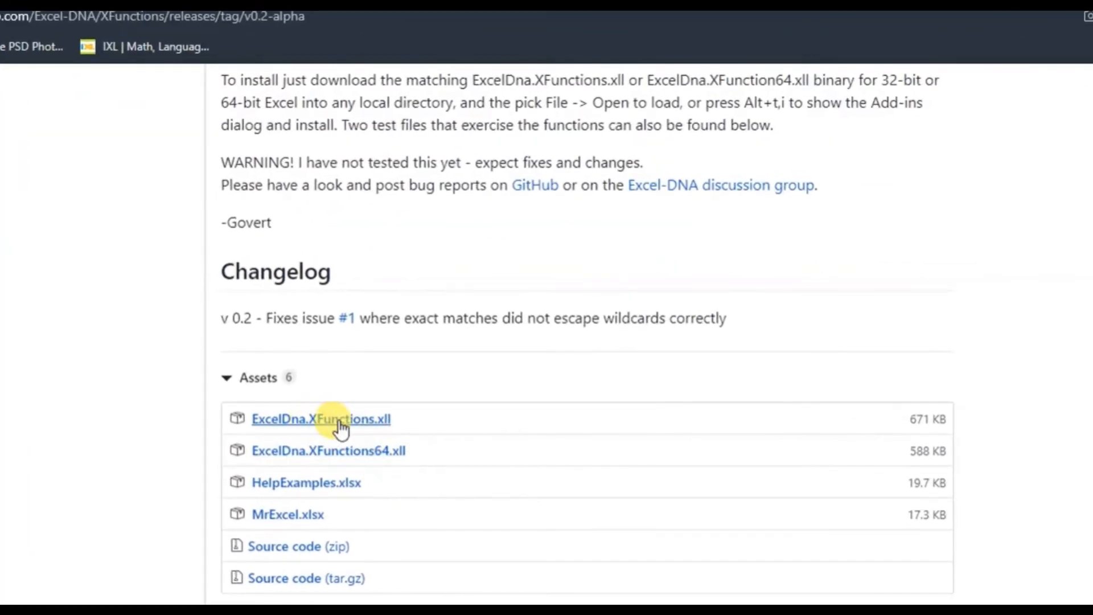
mouse_move(376, 460)
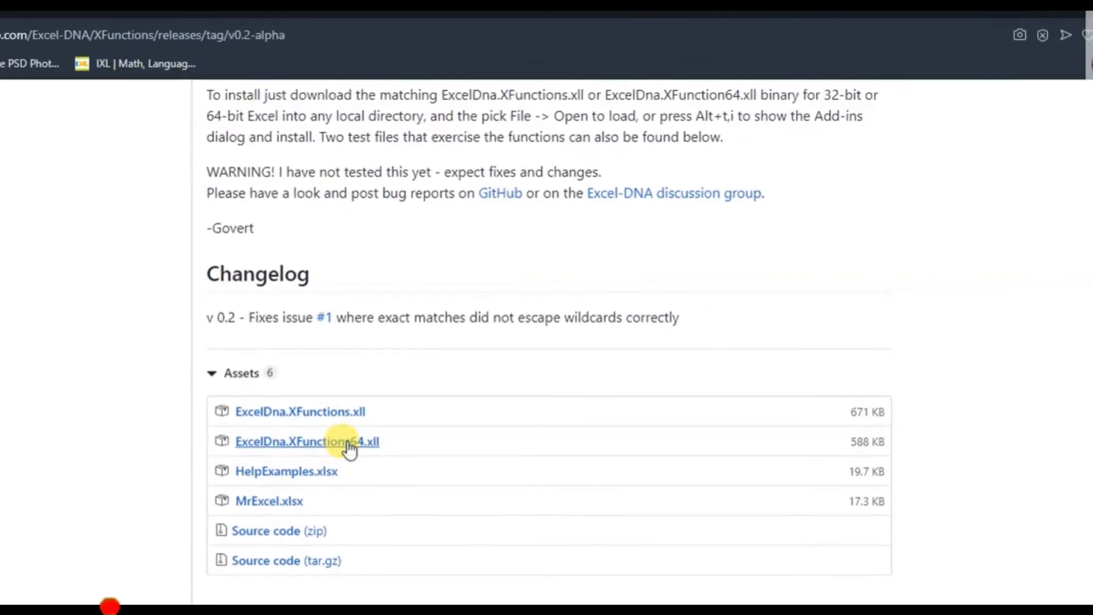
click(307, 441)
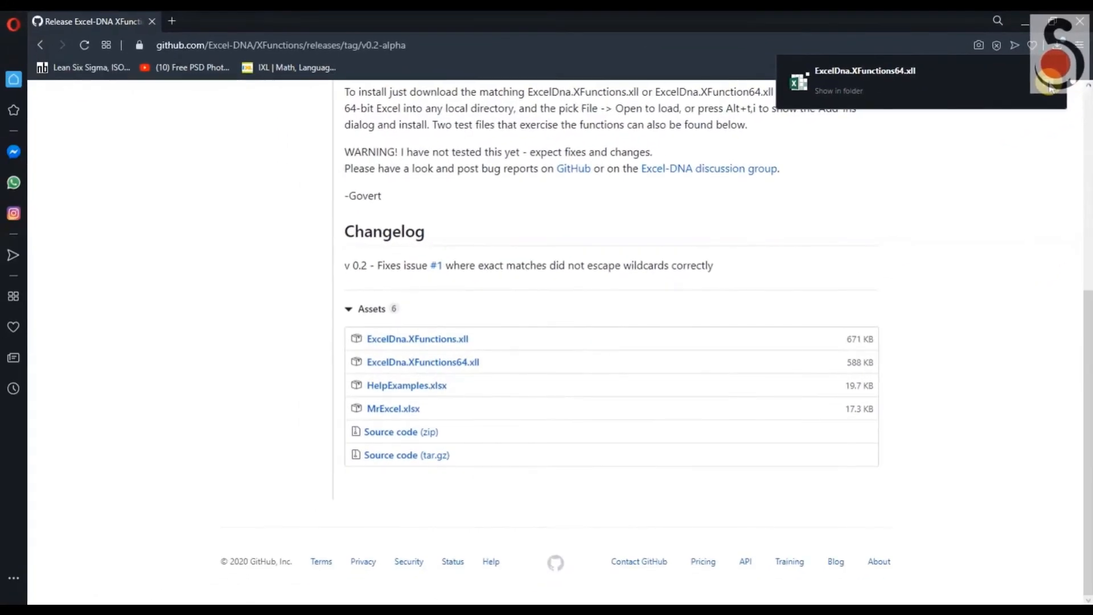
click(838, 91)
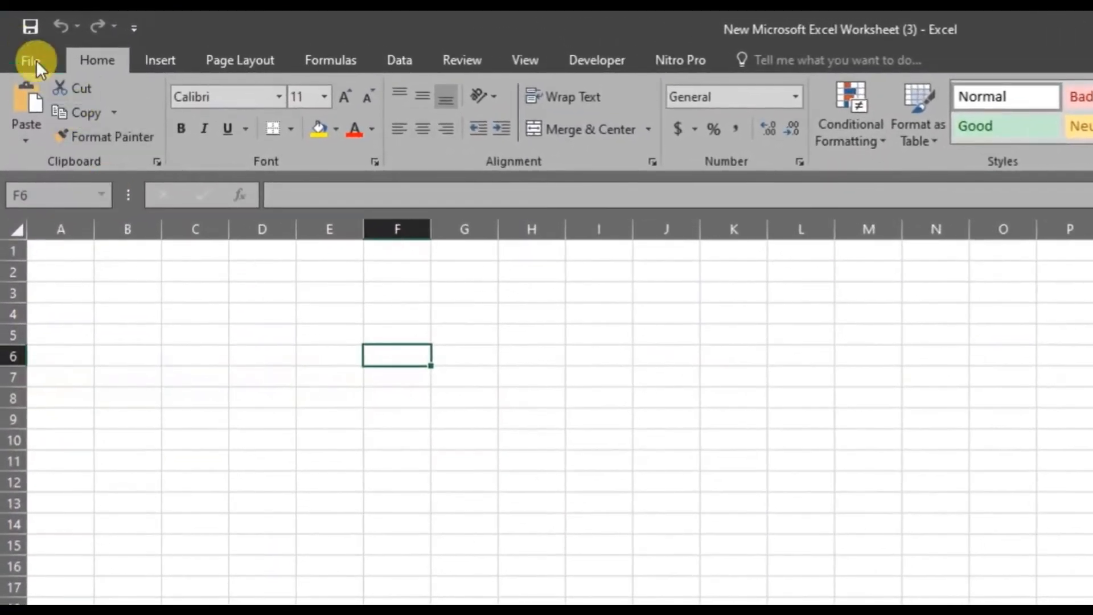
Open the Excel Add-ins manager from File > Options > Add-ins with Manage set to Excel Add-ins
click(33, 60)
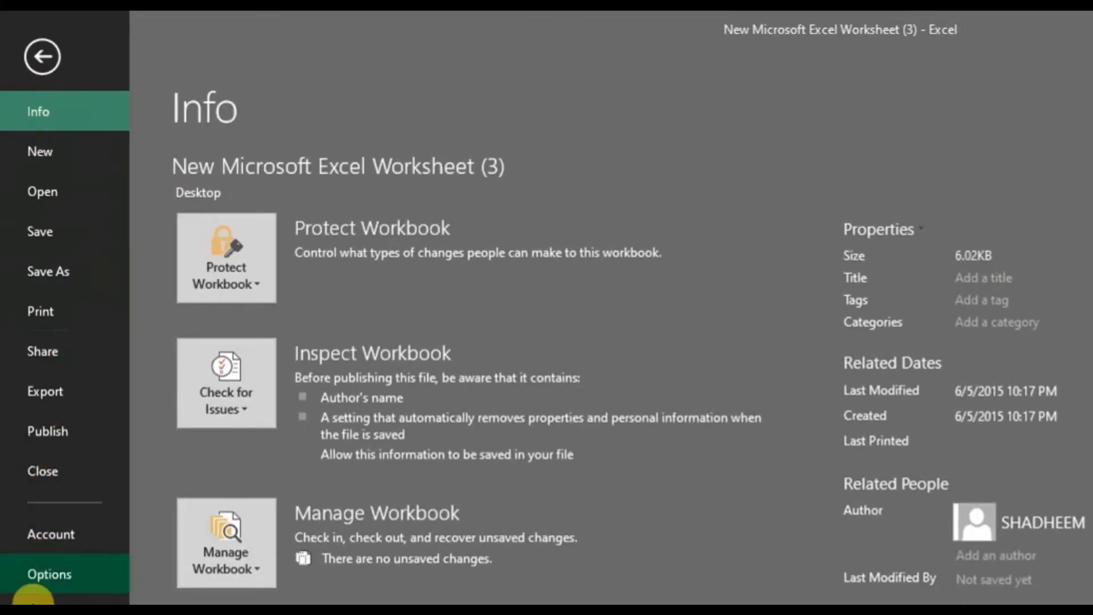
click(49, 574)
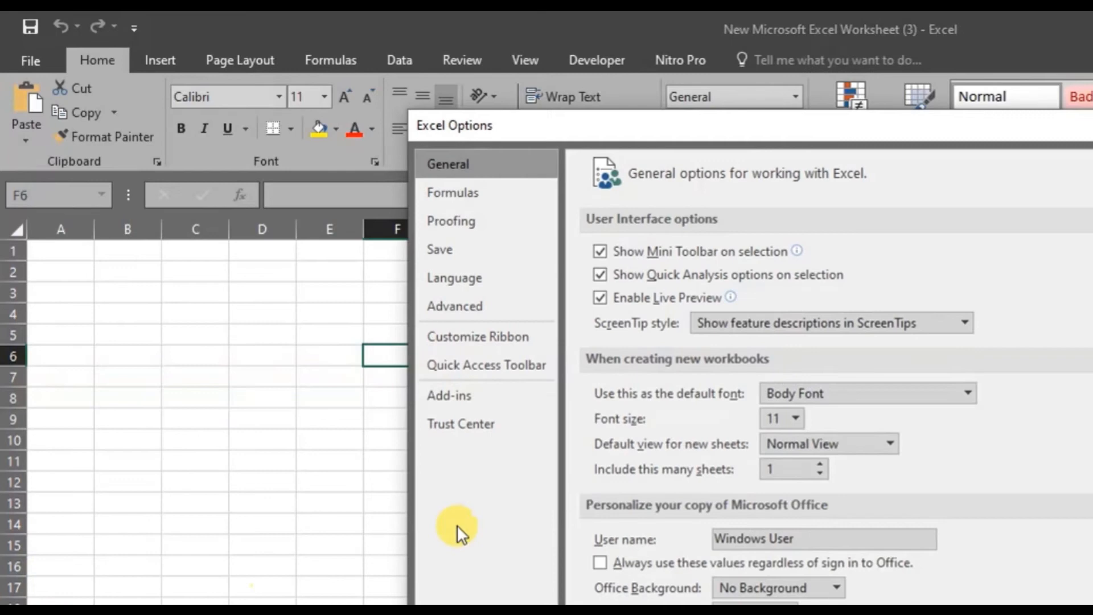
click(450, 395)
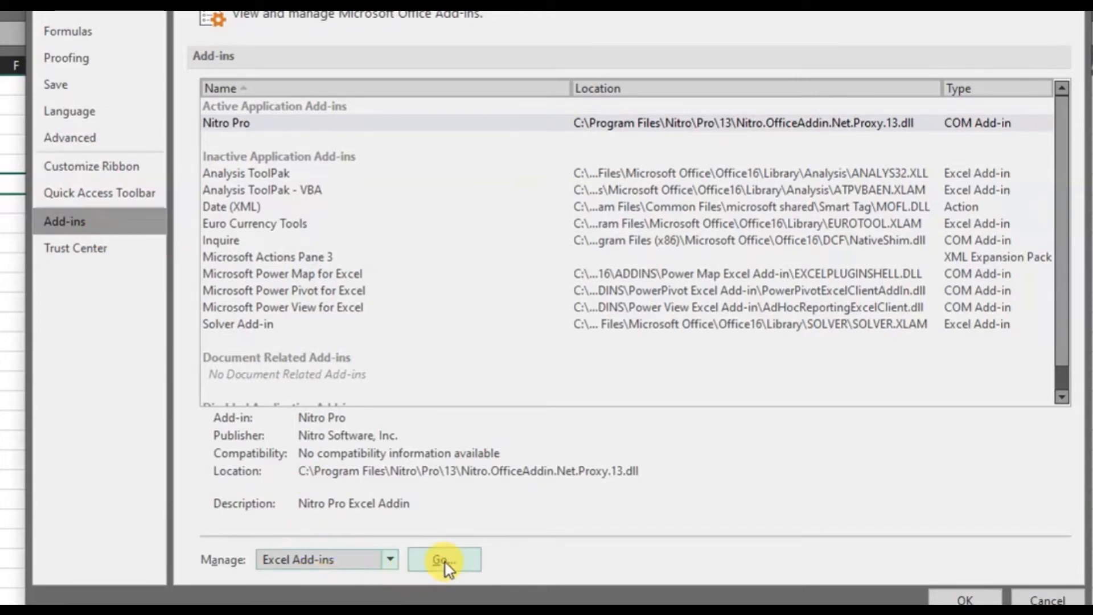
click(444, 559)
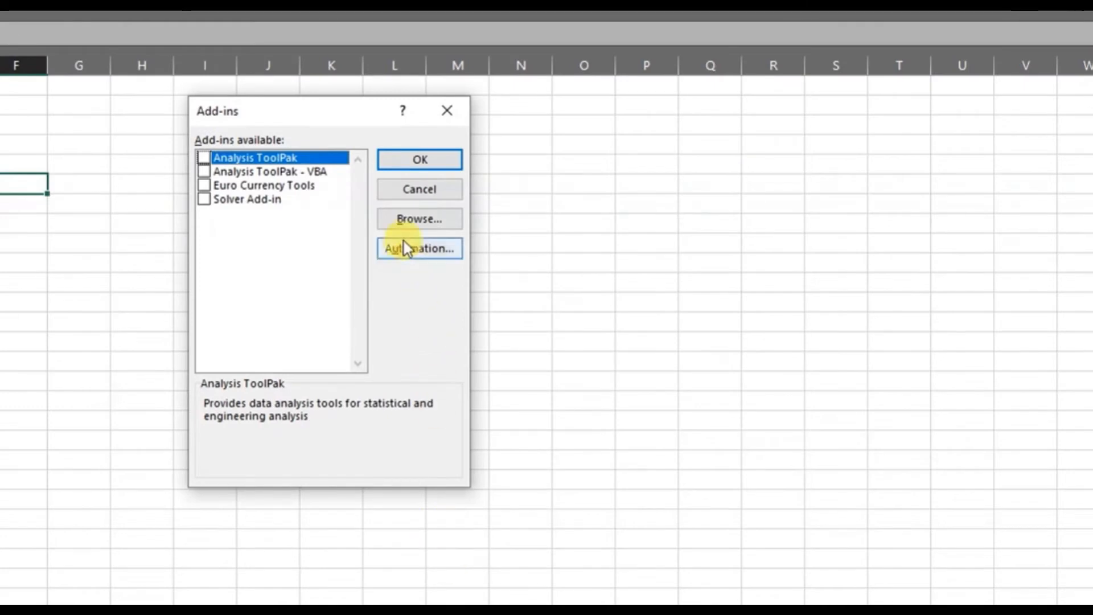
Load ExcelDna.XFunctions64 from the Downloads folder as an add-in and confirm enabling it
click(419, 218)
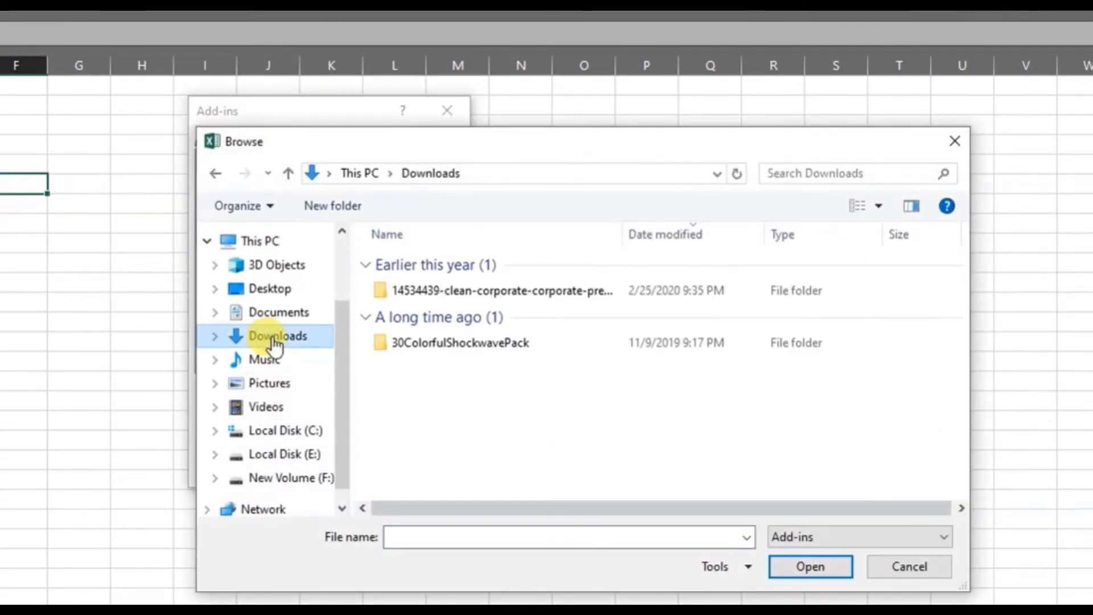
click(451, 290)
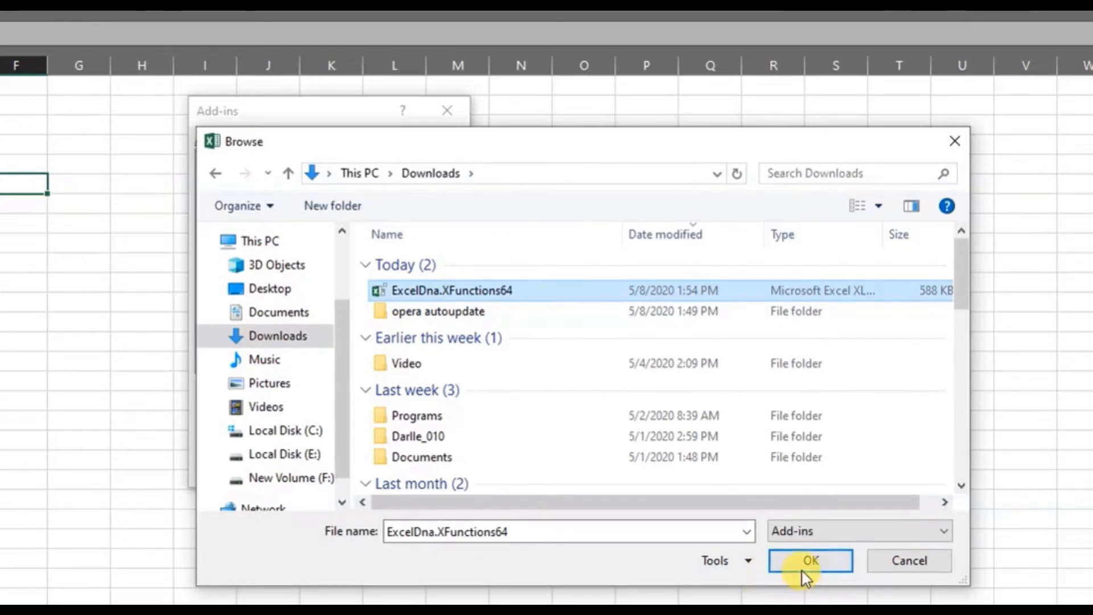
click(809, 559)
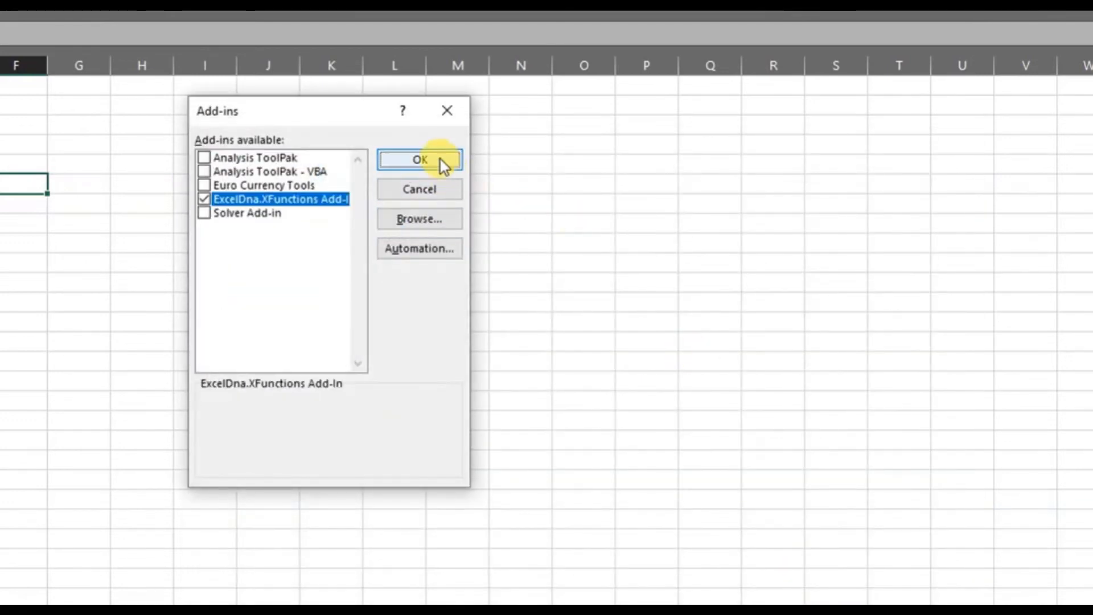
click(419, 159)
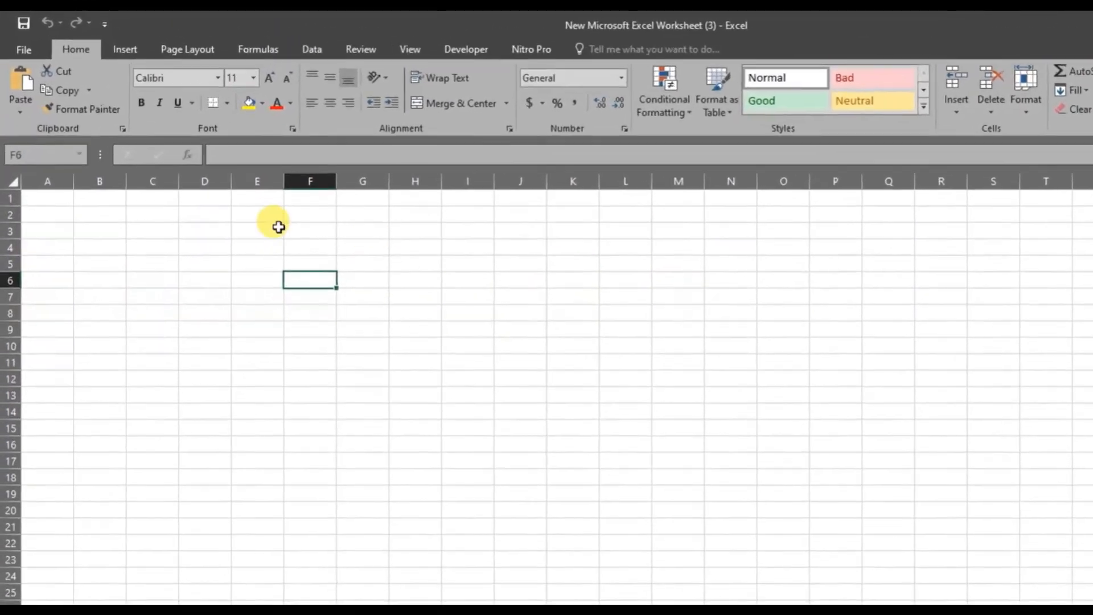
text(=)
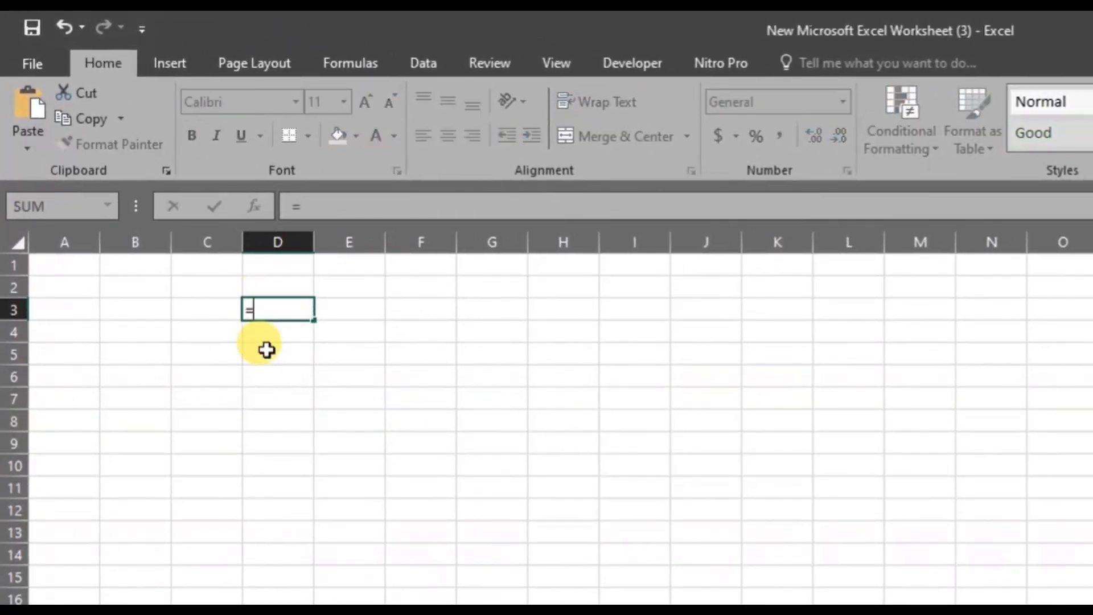
text(xloo)
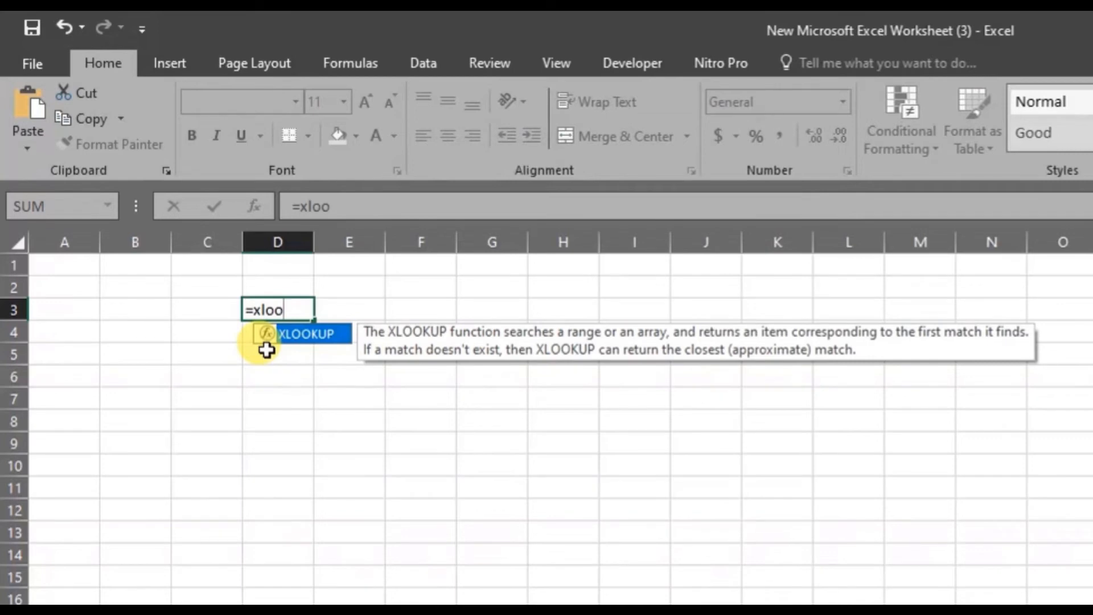
double_click(306, 333)
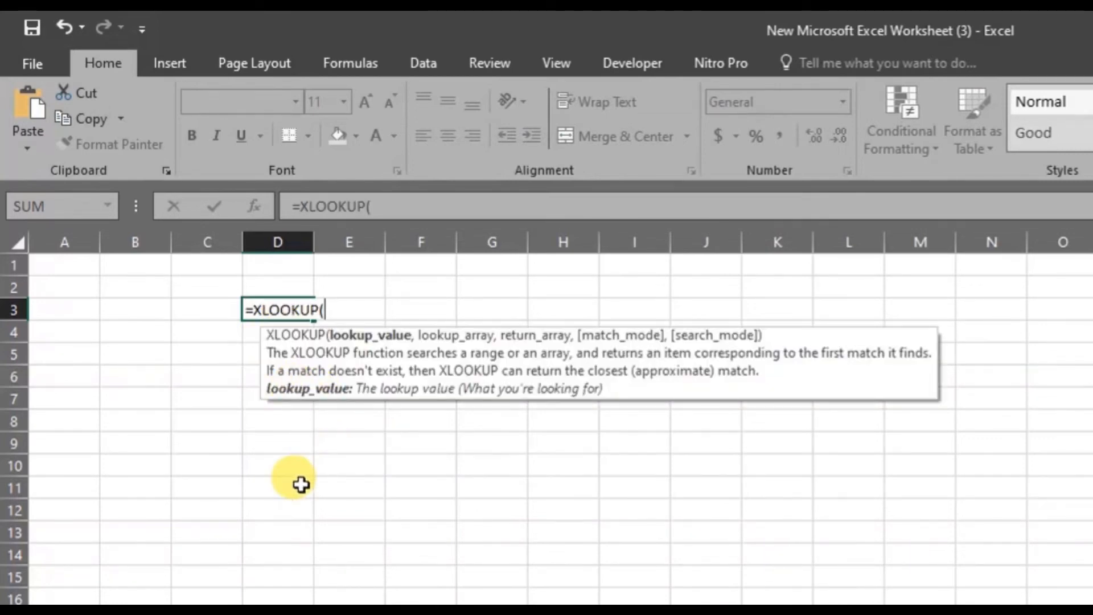
key(Escape)
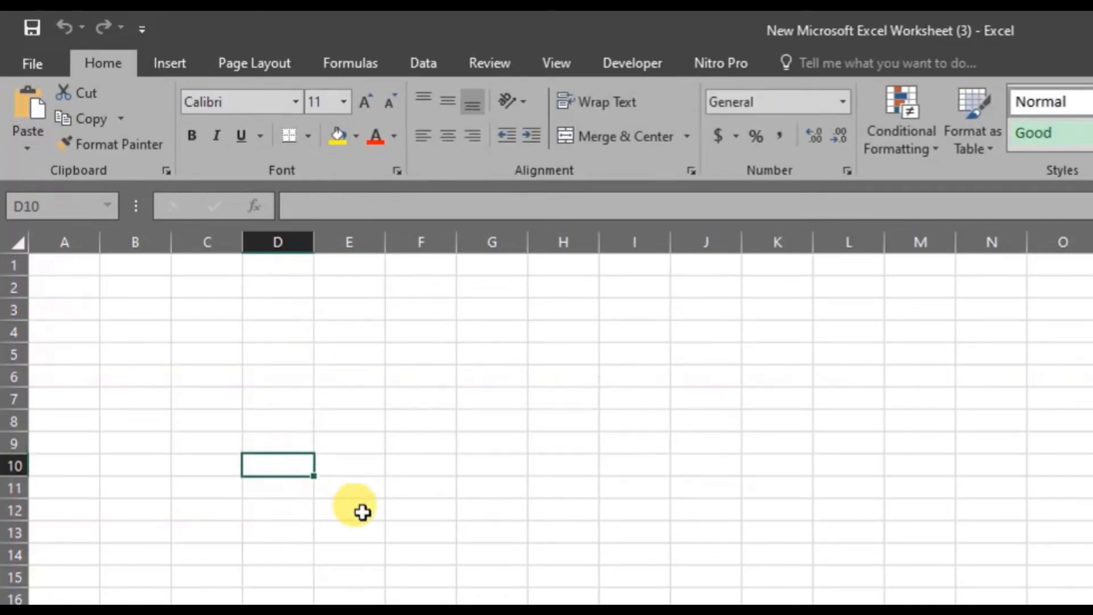